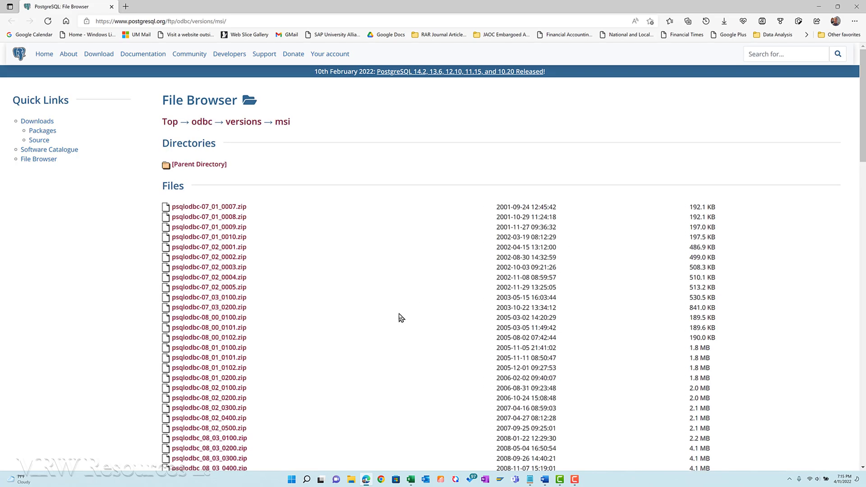
Scroll the msi file listing down to the newest psqlodbc_13_02_0000 packages.
scroll("down", 3)
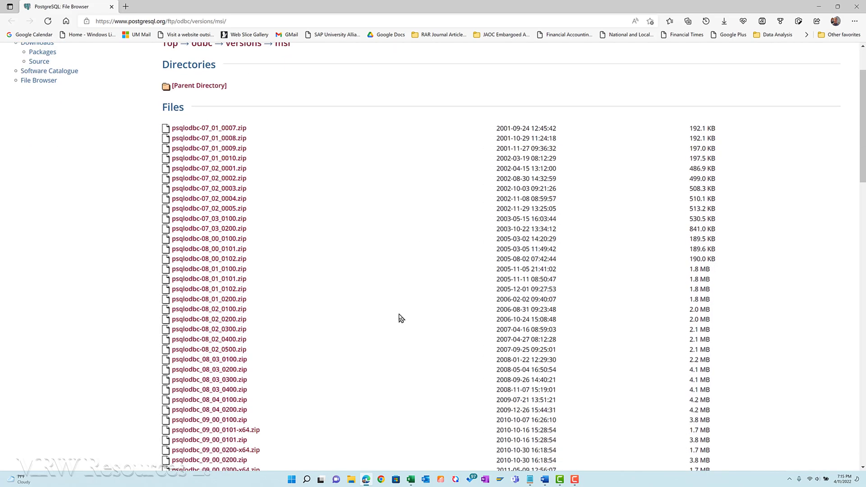
scroll("down", 3)
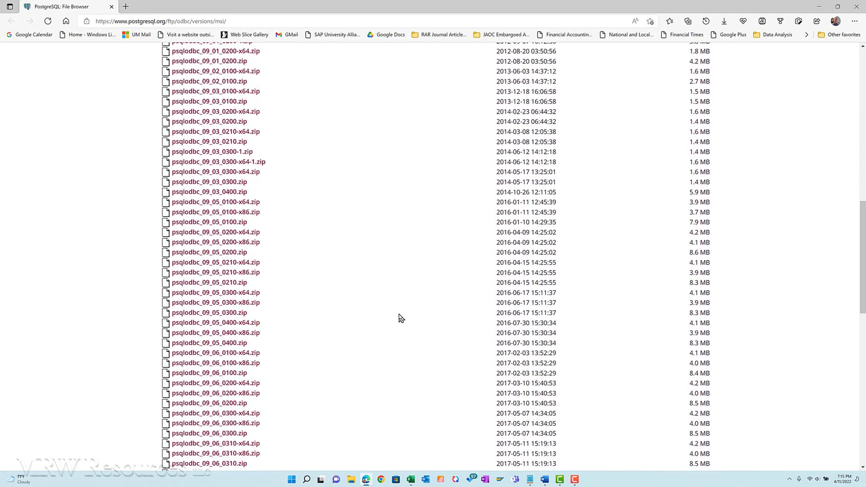
scroll("down", 3)
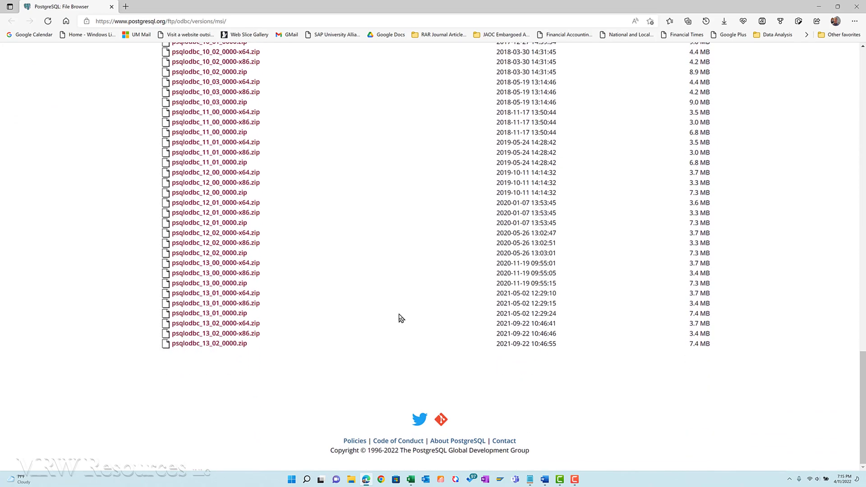
mouse_move(366, 333)
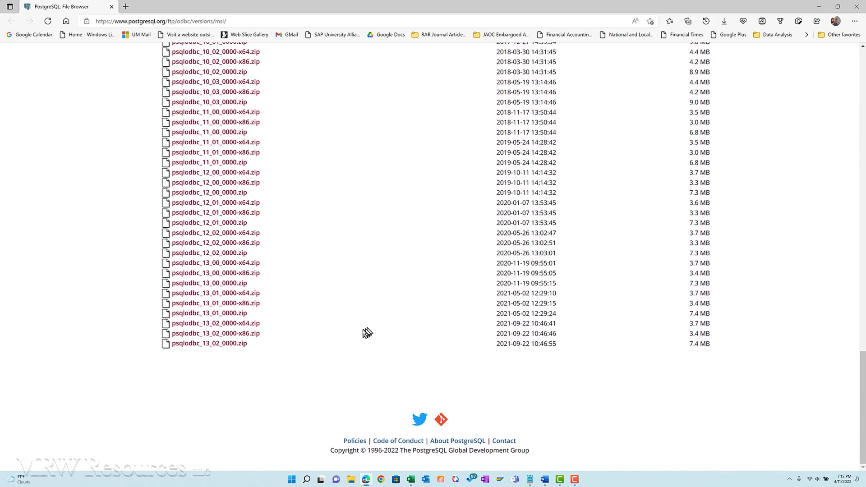
mouse_move(216, 322)
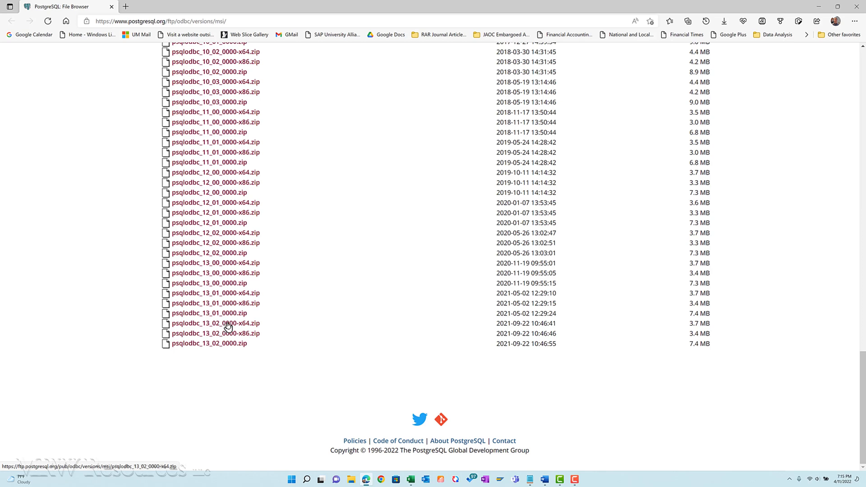
mouse_move(253, 329)
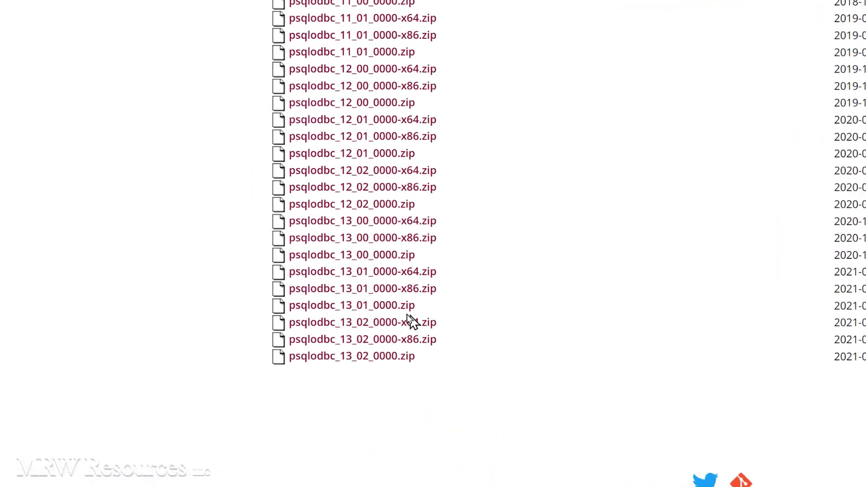
Save psqlodbc_13_02_0000-x64.zip via Save link as into the Postgre SQL folder.
right_click(408, 322)
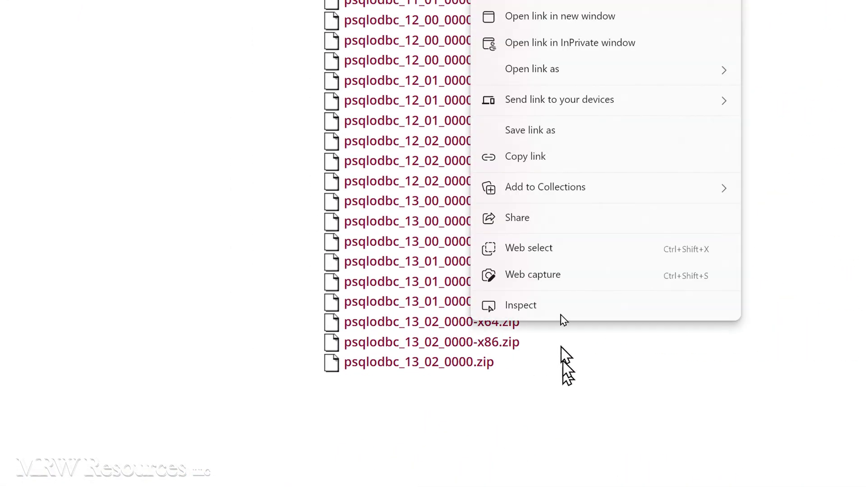
mouse_move(532, 214)
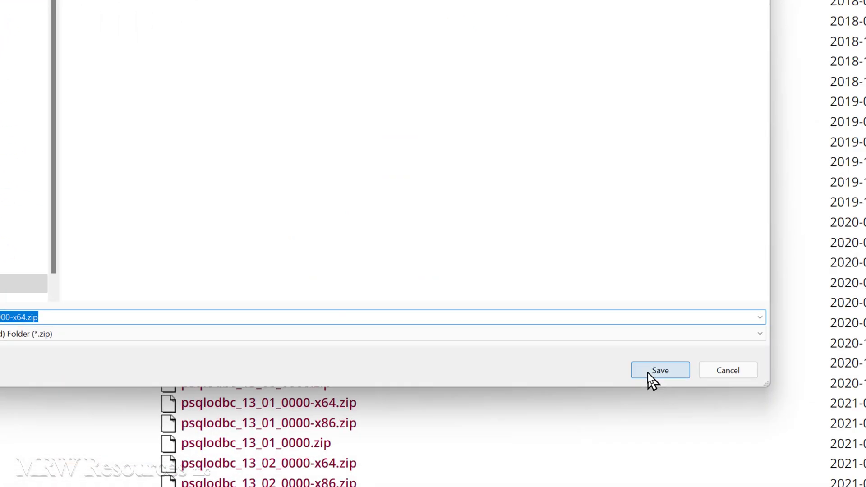
left_click(659, 369)
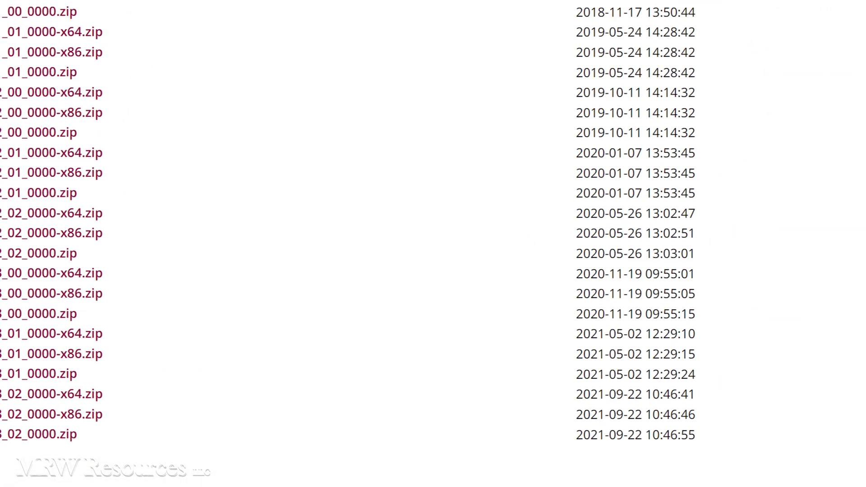
left_click(582, 43)
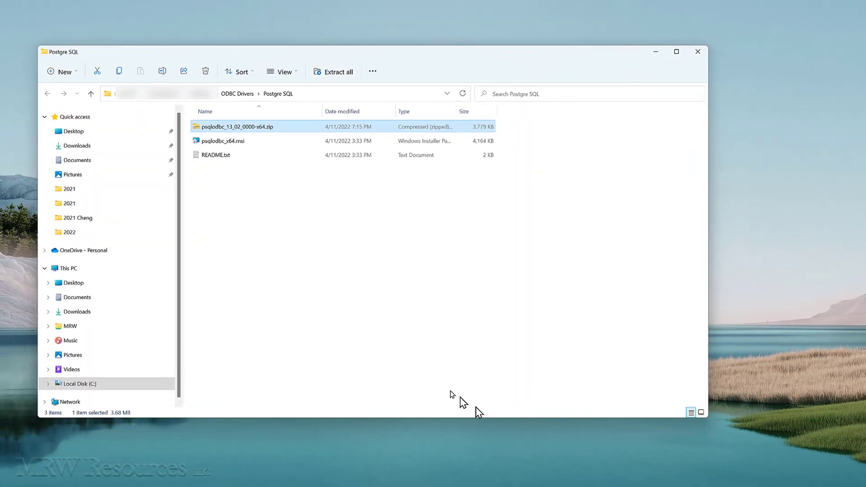
Extract the zip to psqlodbc_x64.msi and README.txt, remove the zip, and launch the msi installer.
double_click(239, 126)
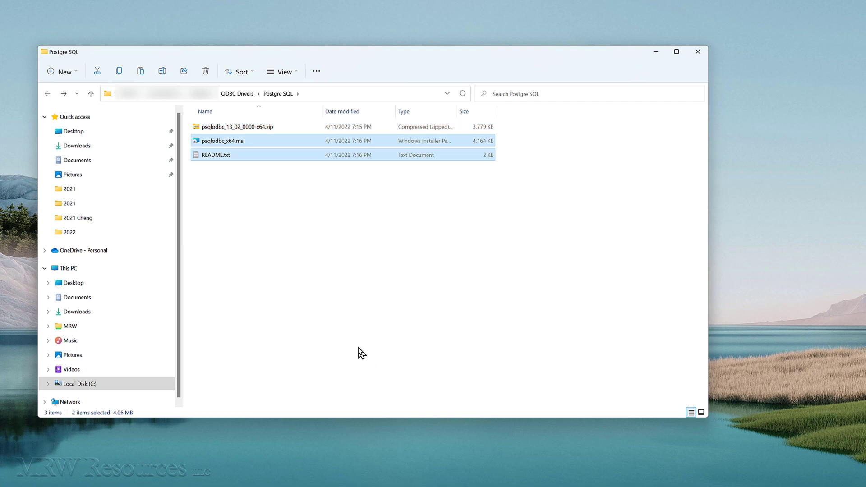
left_click(237, 126)
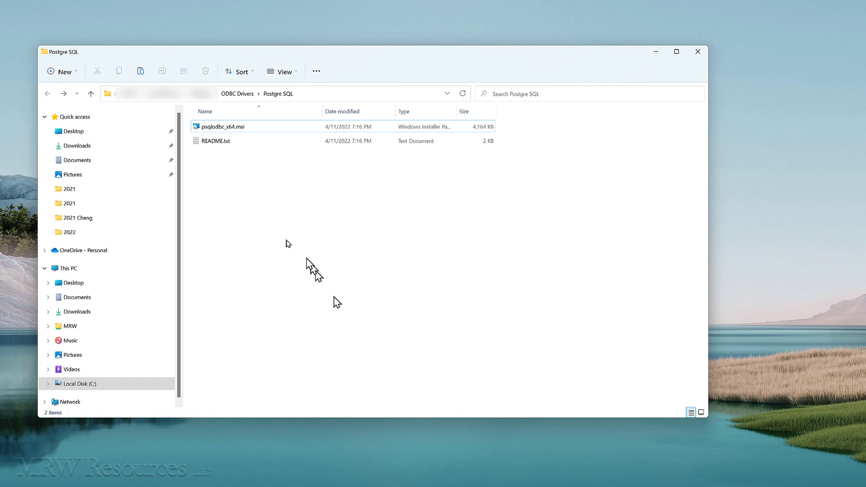
double_click(216, 140)
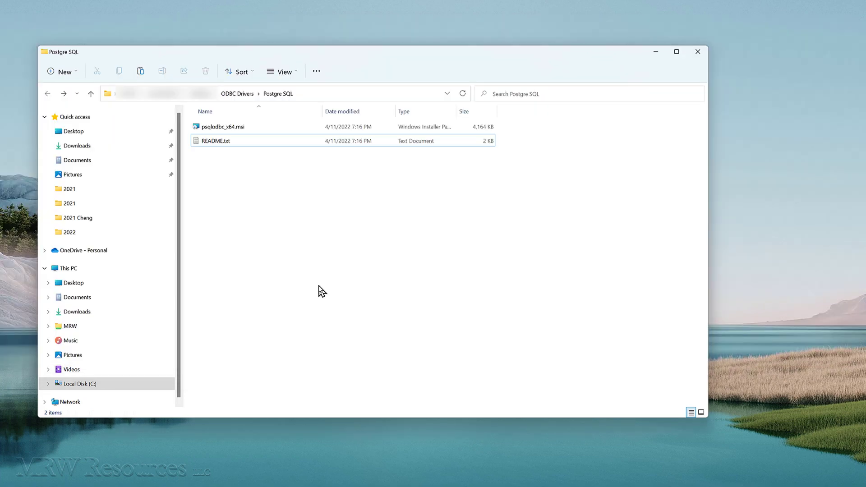
left_click(223, 126)
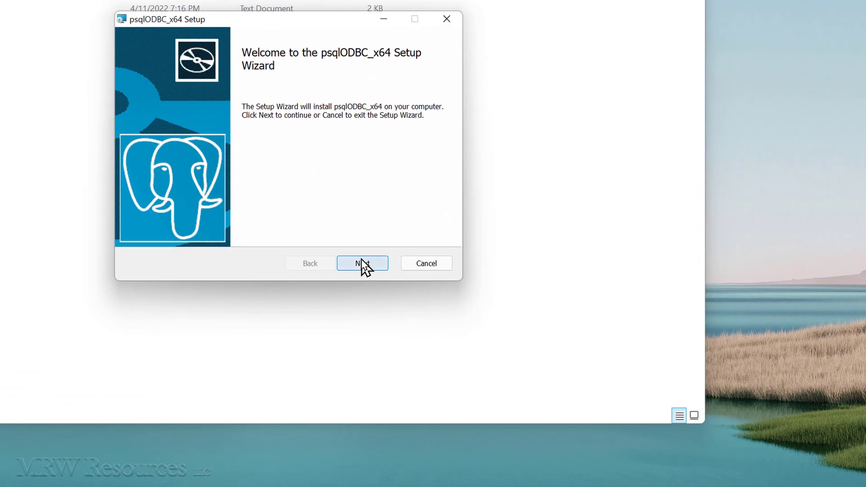
Set the Documentation feature to be installed on the local hard drive.
left_click(362, 263)
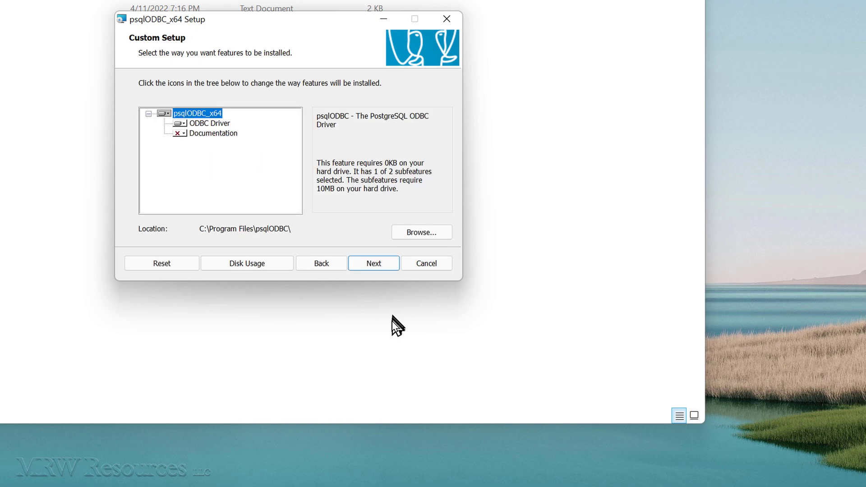
mouse_move(188, 144)
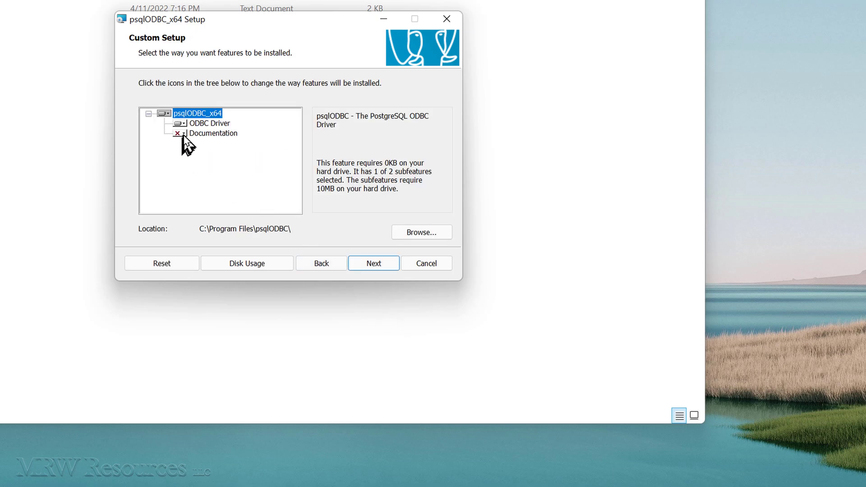
left_click(179, 134)
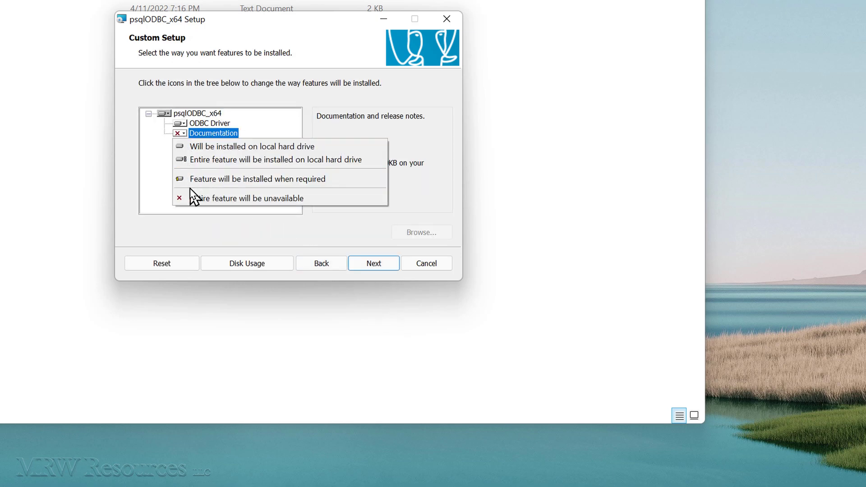
left_click(252, 146)
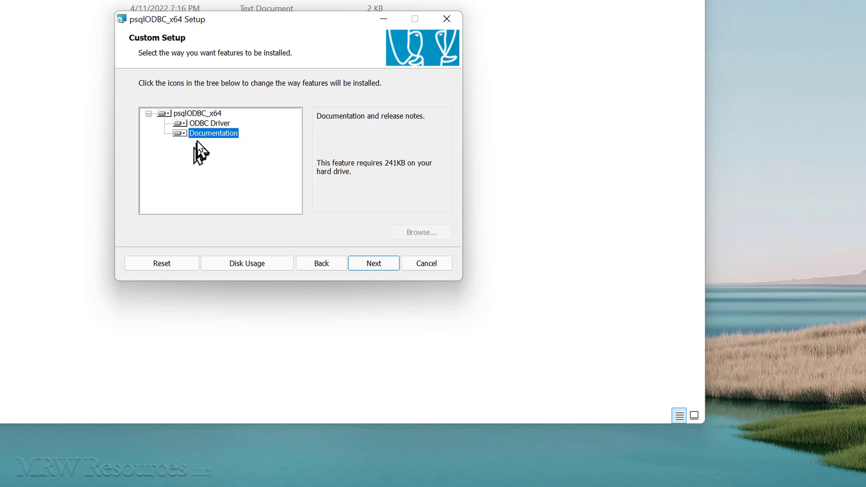
mouse_move(384, 197)
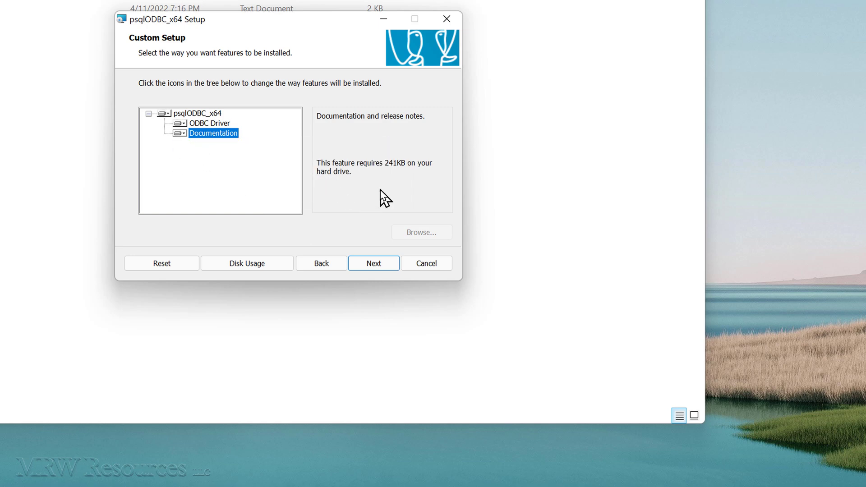
mouse_move(375, 229)
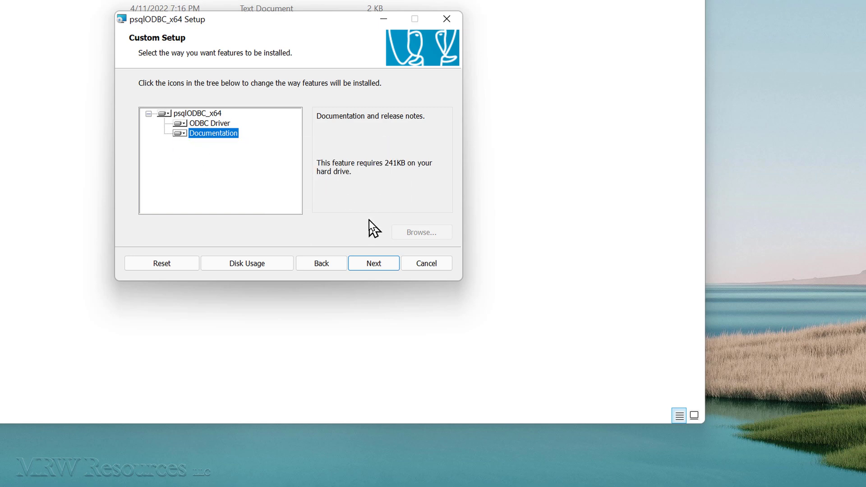
mouse_move(313, 236)
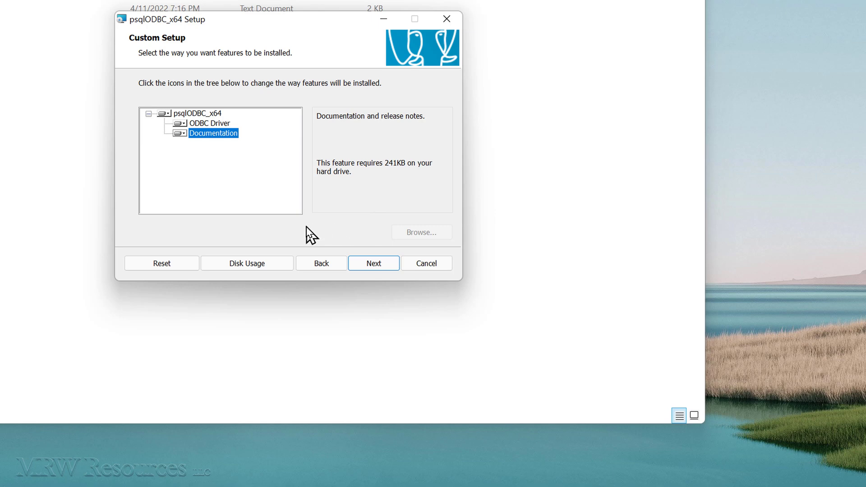
Install the psqlODBC_x64 driver with those features and finish the wizard.
left_click(373, 262)
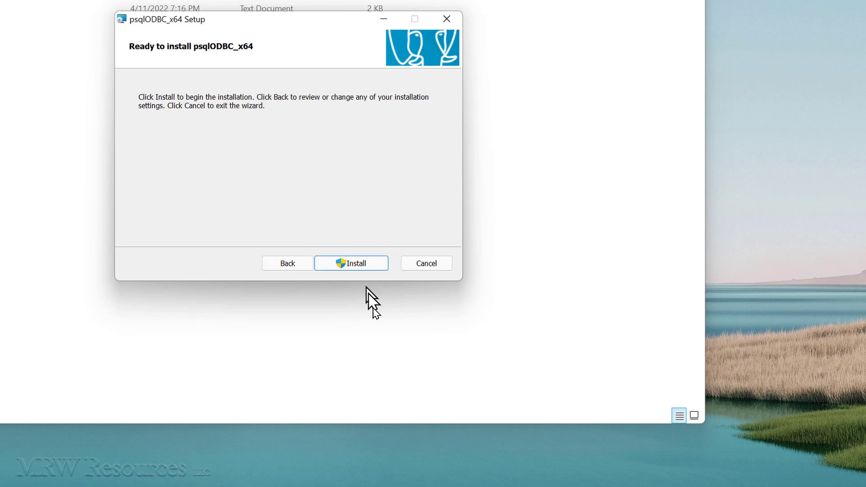
left_click(351, 263)
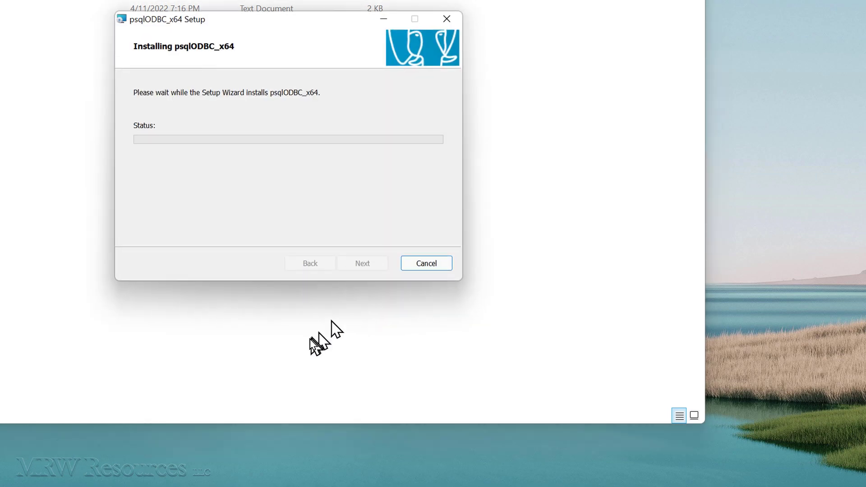
mouse_move(312, 358)
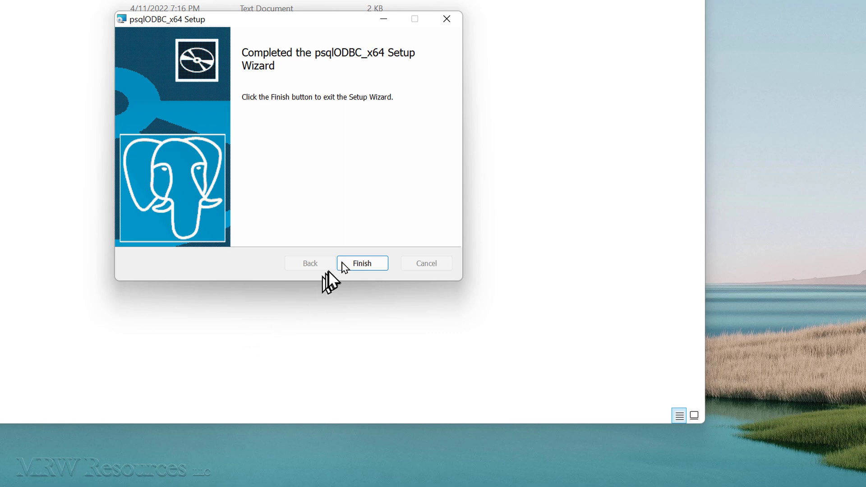
left_click(362, 262)
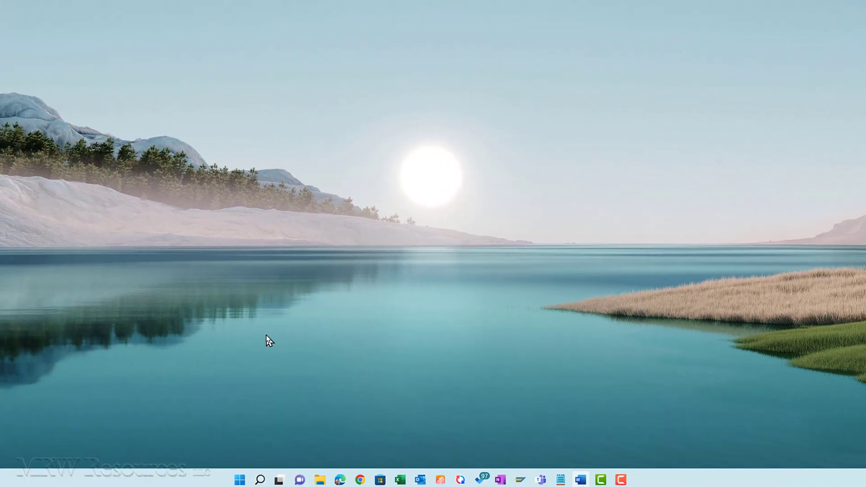
Search the Start menu for odbc to find ODBC Data Sources (64-bit).
left_click(238, 479)
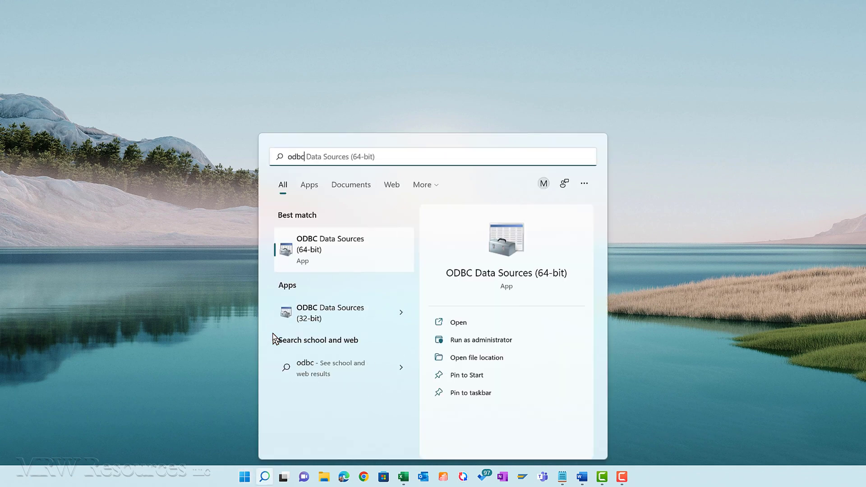
mouse_move(505, 236)
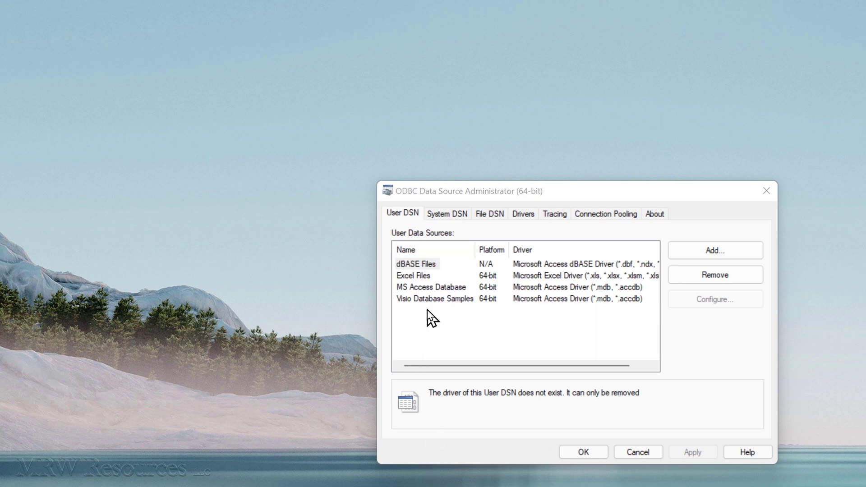
mouse_move(439, 316)
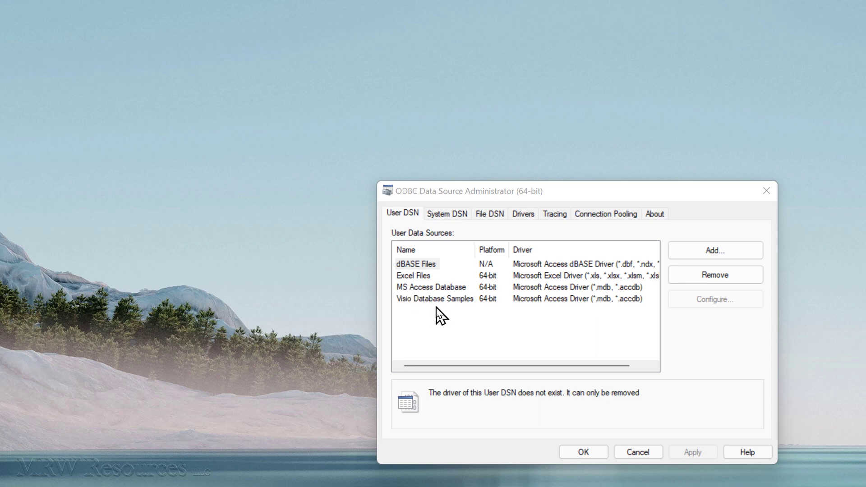
mouse_move(436, 234)
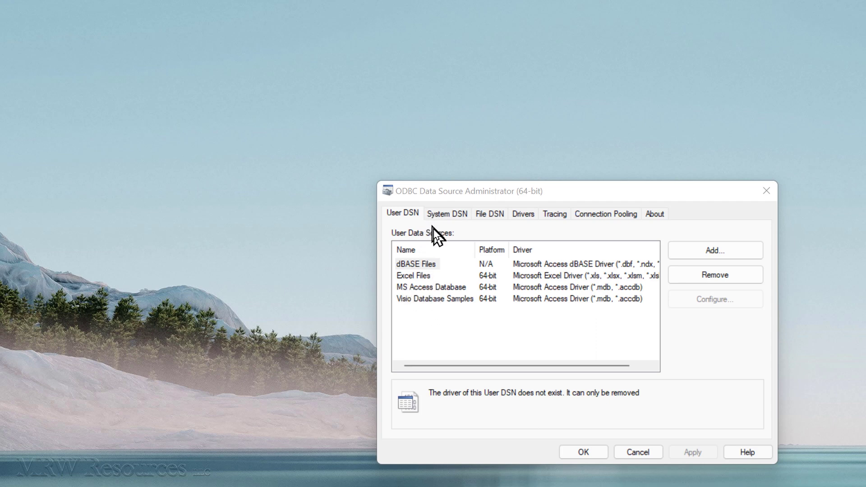
mouse_move(578, 227)
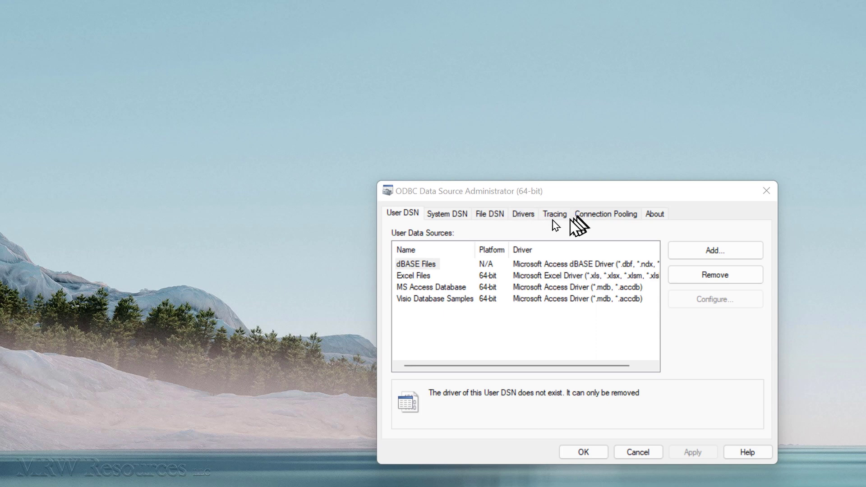
mouse_move(453, 237)
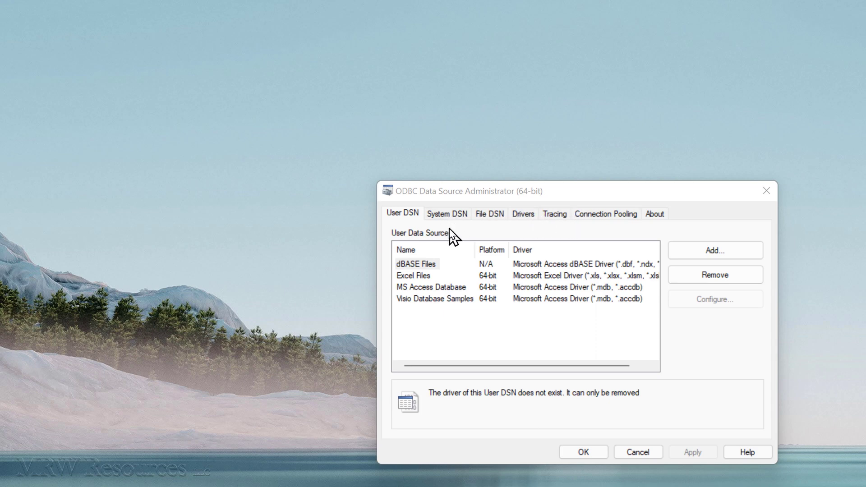
mouse_move(642, 233)
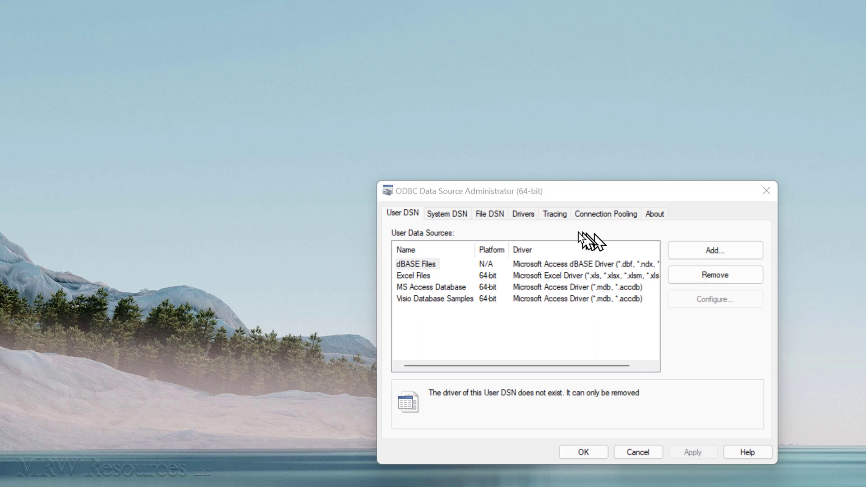
mouse_move(580, 240)
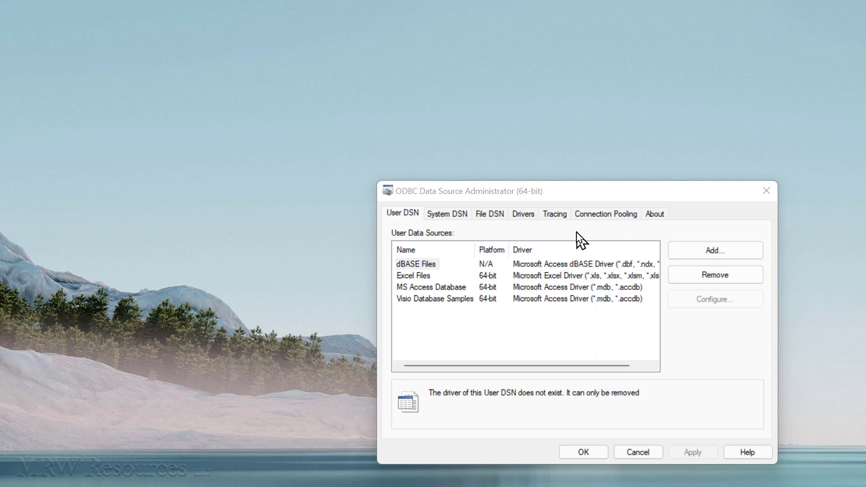
mouse_move(412, 226)
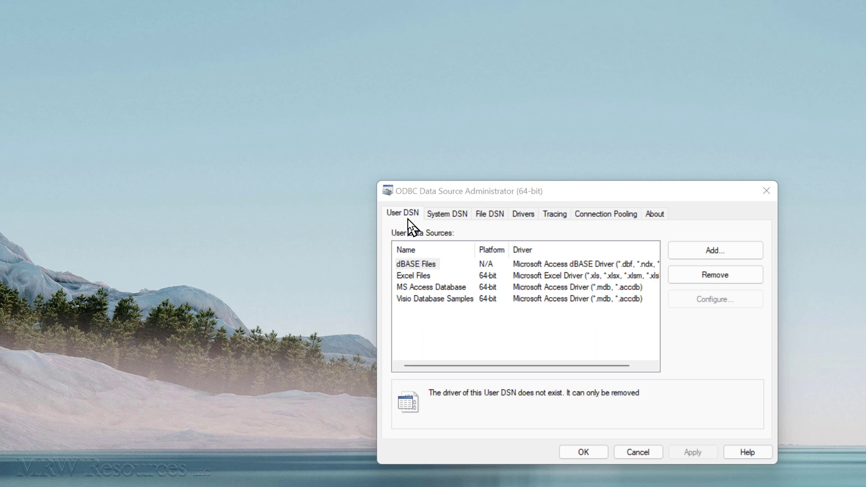
Review the User DSN list and settle on the System DSN list showing Amazon Redshift ODBC DSN.
left_click(446, 214)
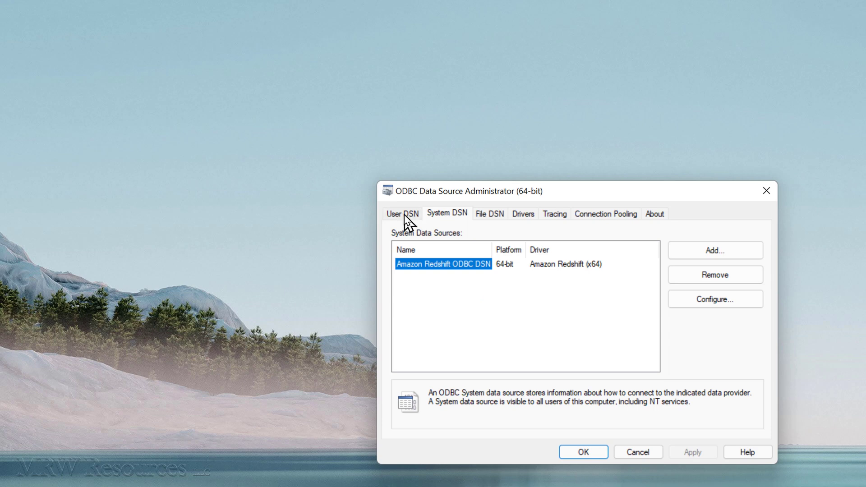
left_click(402, 214)
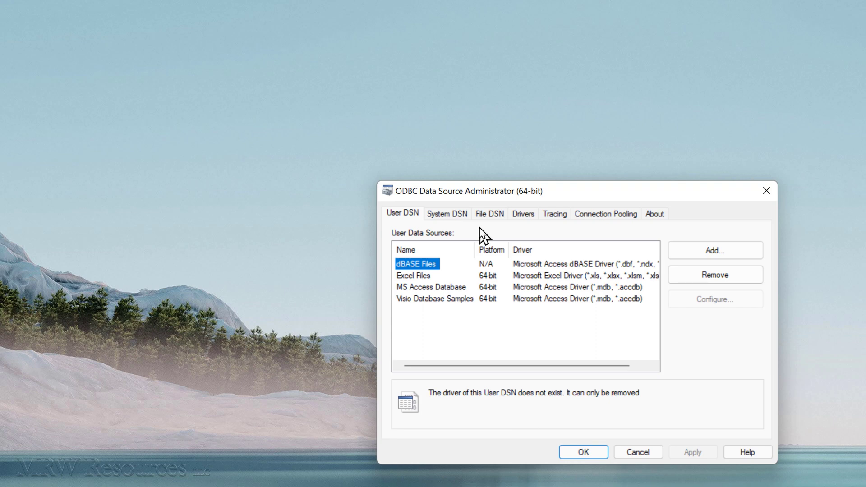
left_click(447, 214)
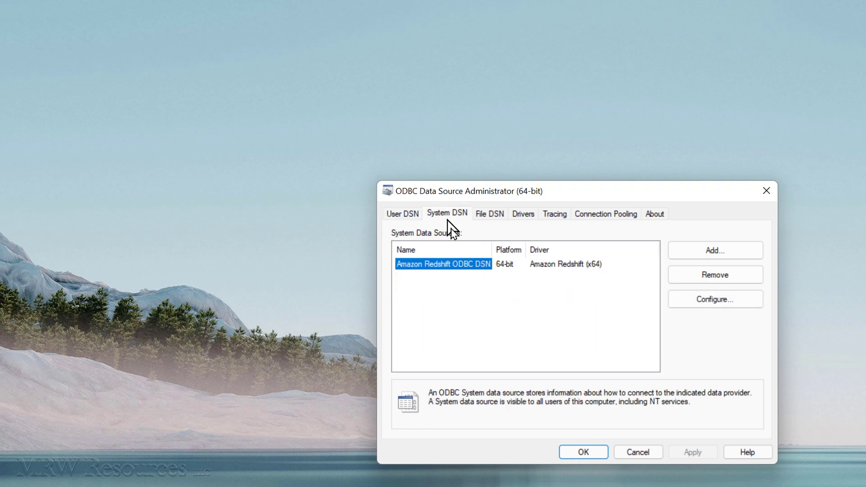
mouse_move(539, 425)
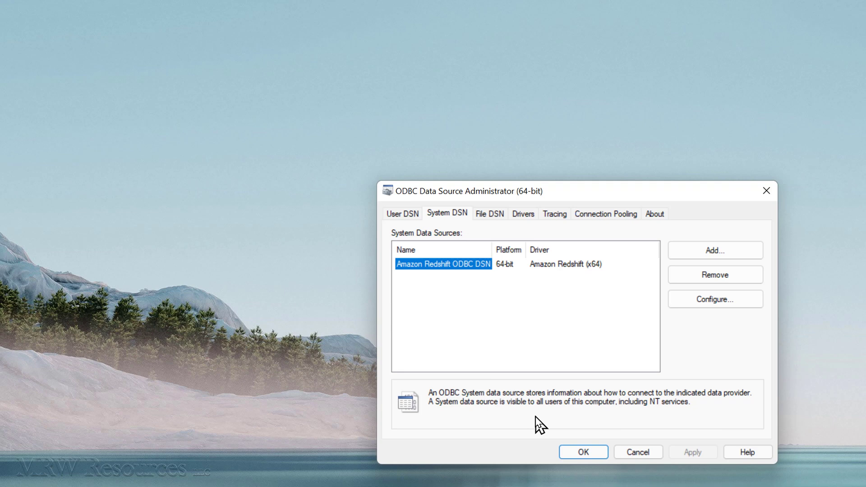
mouse_move(508, 411)
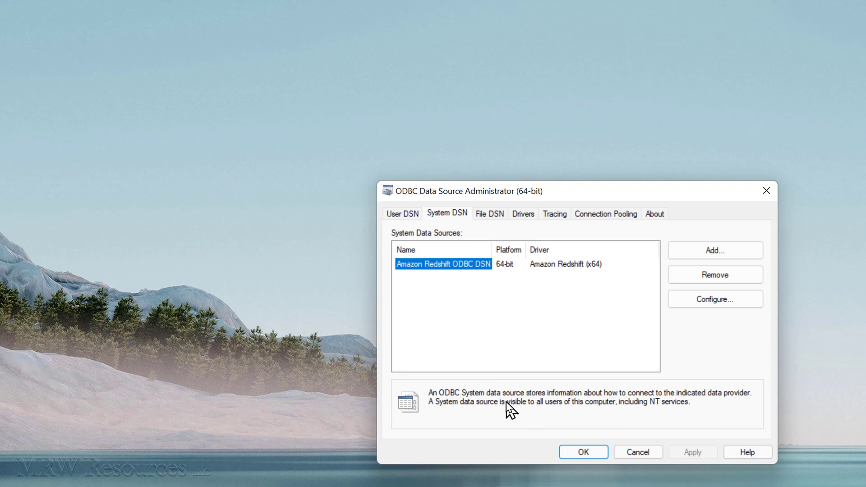
mouse_move(509, 437)
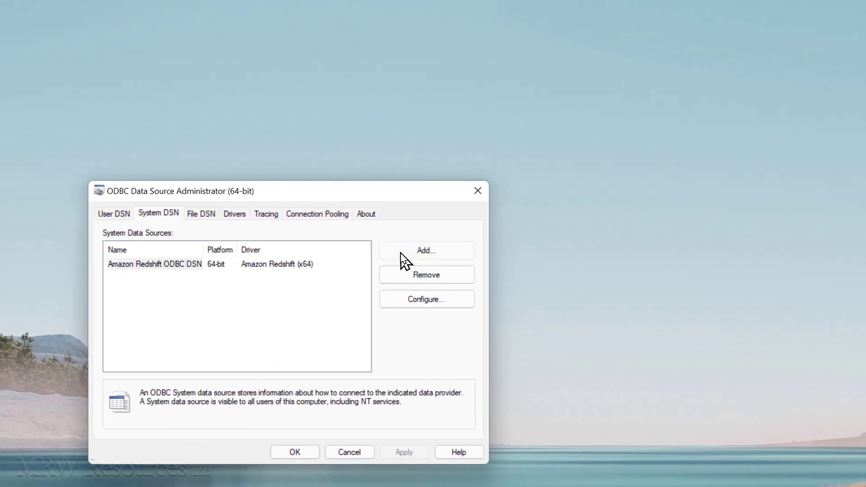
Add a new system data source and choose the PostgreSQL Unicode(x64) driver.
left_click(426, 250)
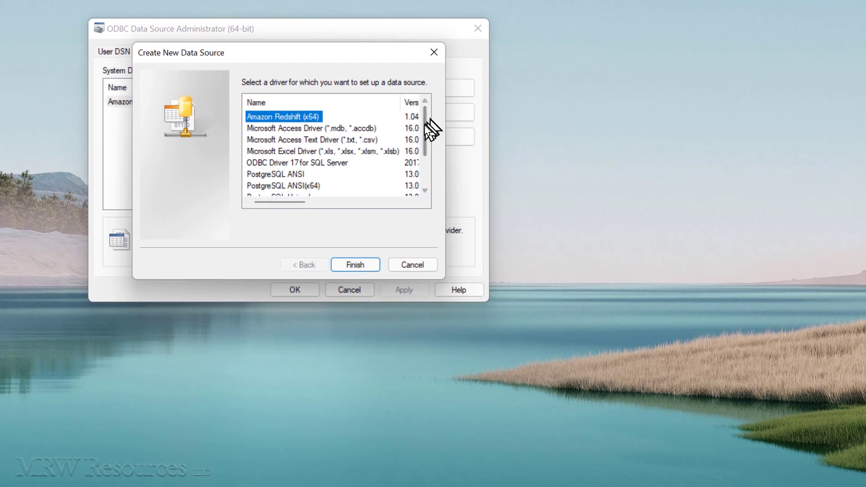
scroll("down", 3)
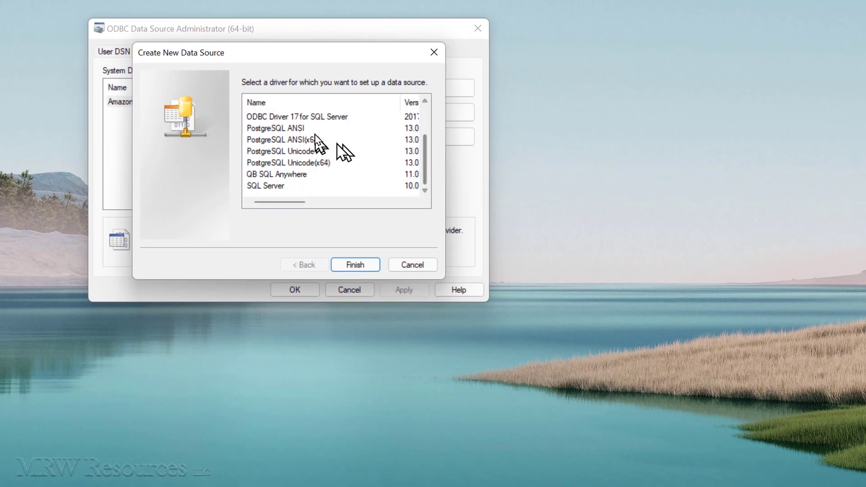
mouse_move(284, 179)
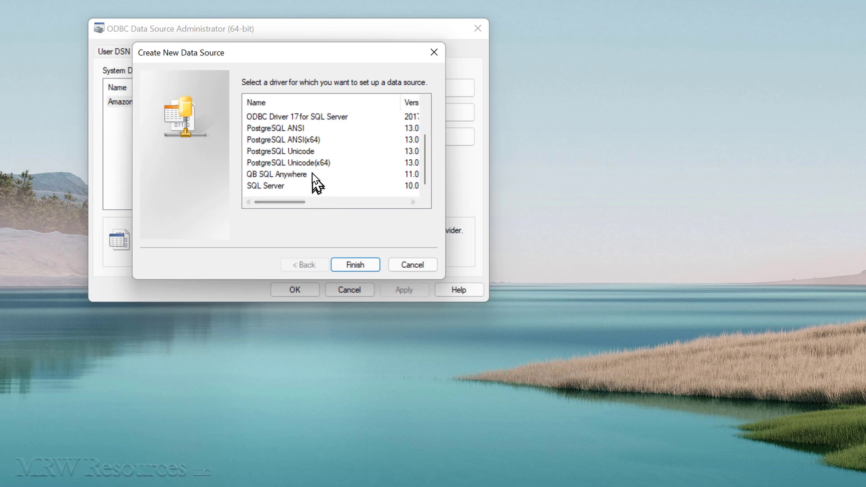
left_click(288, 162)
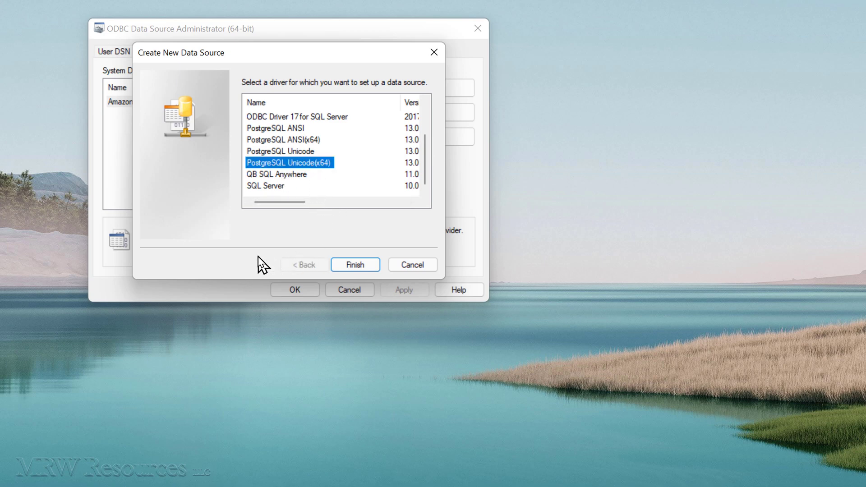
mouse_move(277, 245)
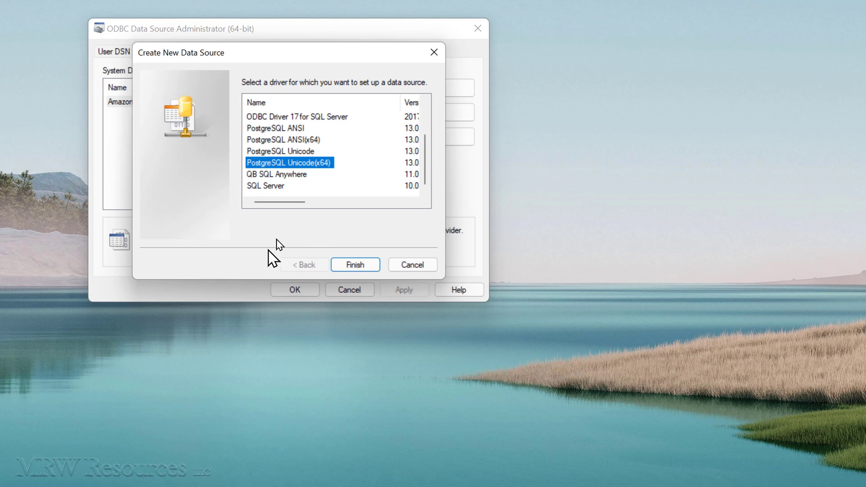
mouse_move(290, 247)
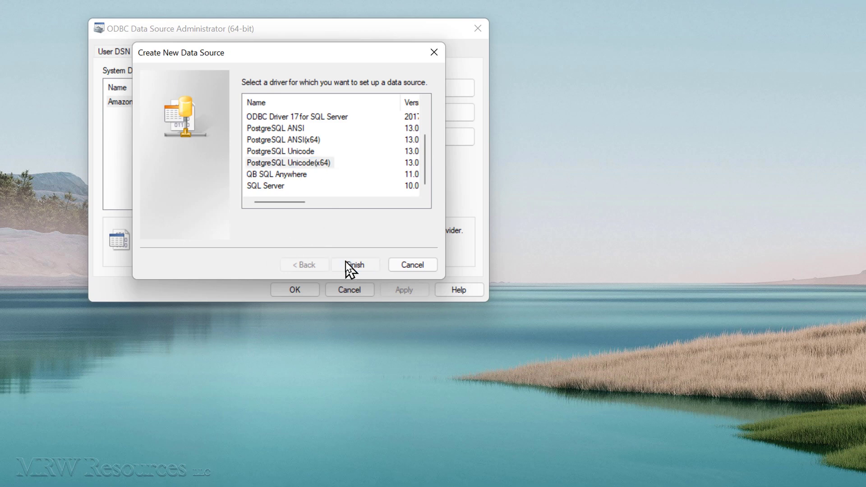
Confirm the driver and name the data source XBRL EDGAR DB.
left_click(355, 265)
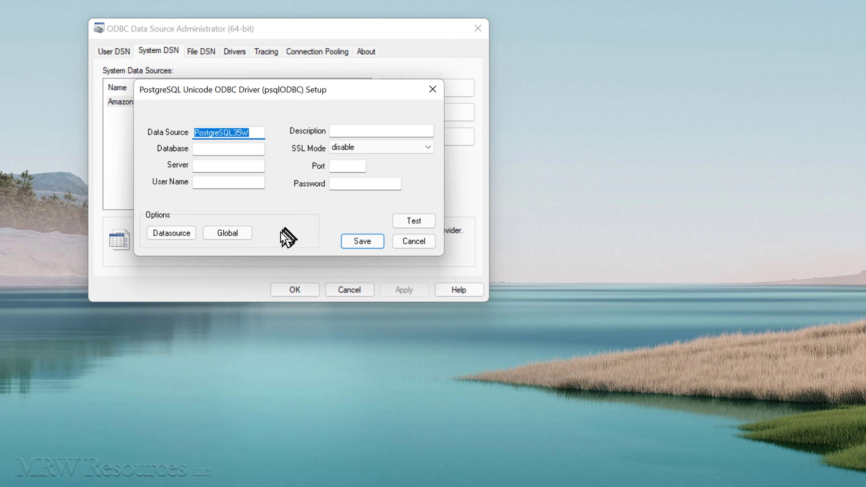
mouse_move(259, 122)
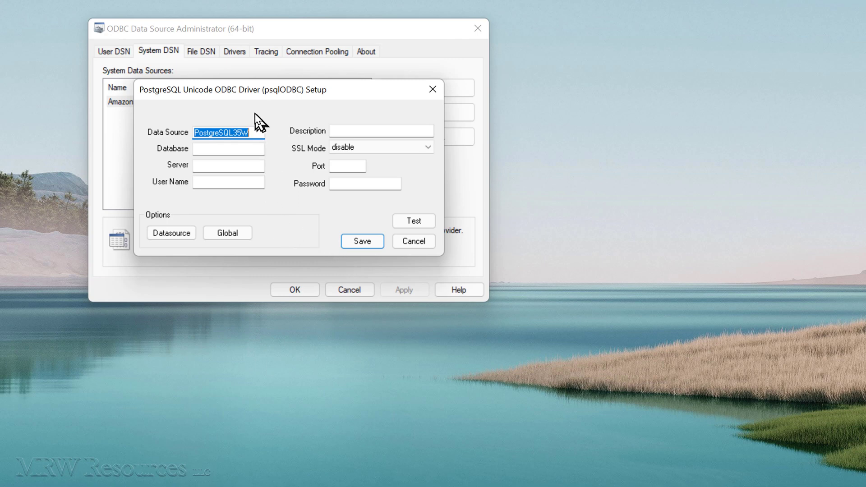
mouse_move(291, 227)
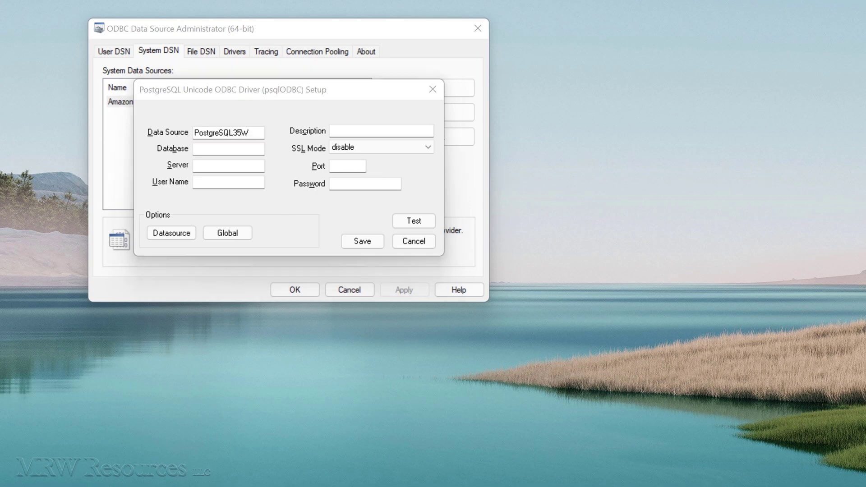
mouse_move(482, 6)
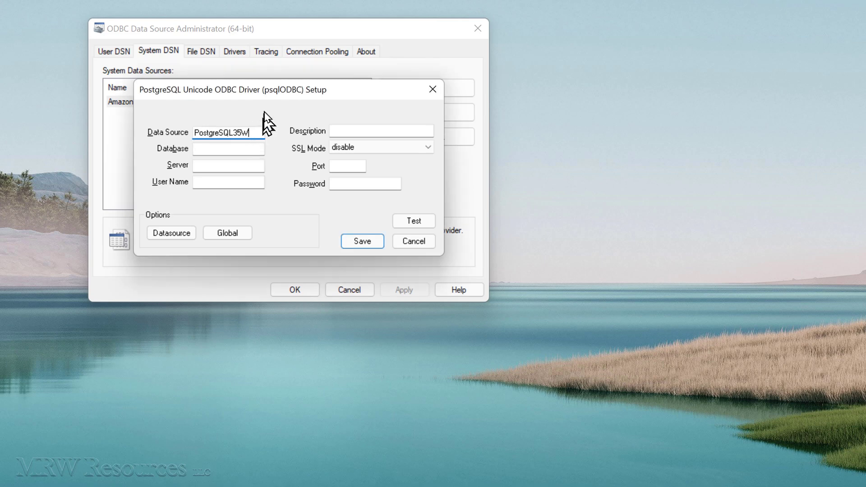
type("X")
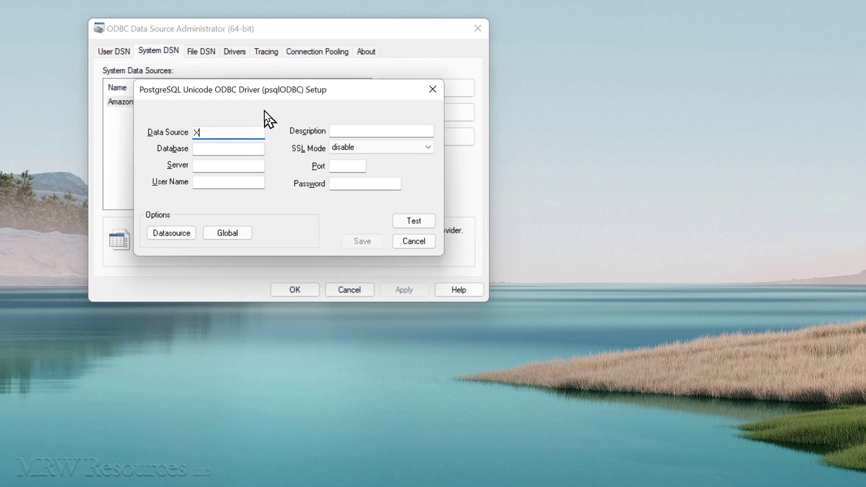
type("XBRL")
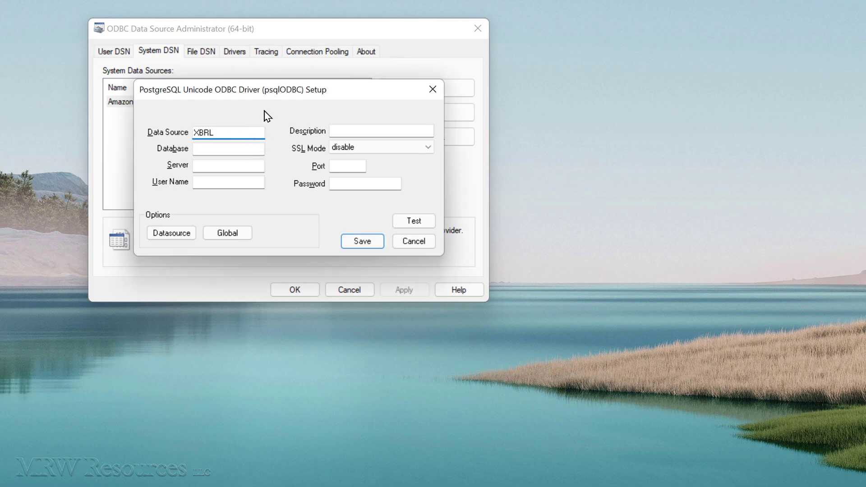
type("EDGAR DB")
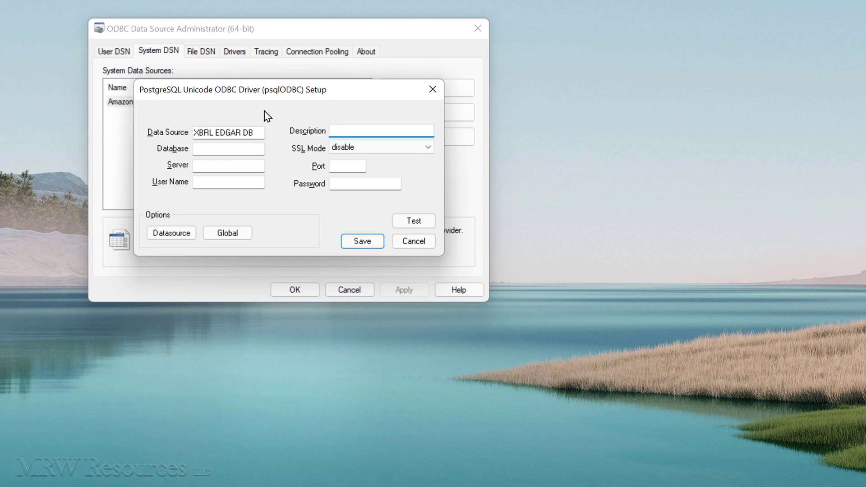
Enter the description "Connect to XBRL database".
left_click(381, 130)
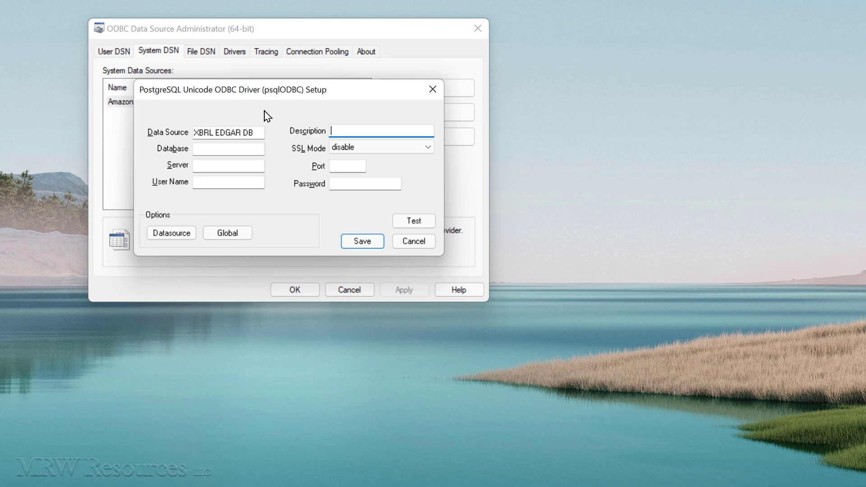
type("Connect")
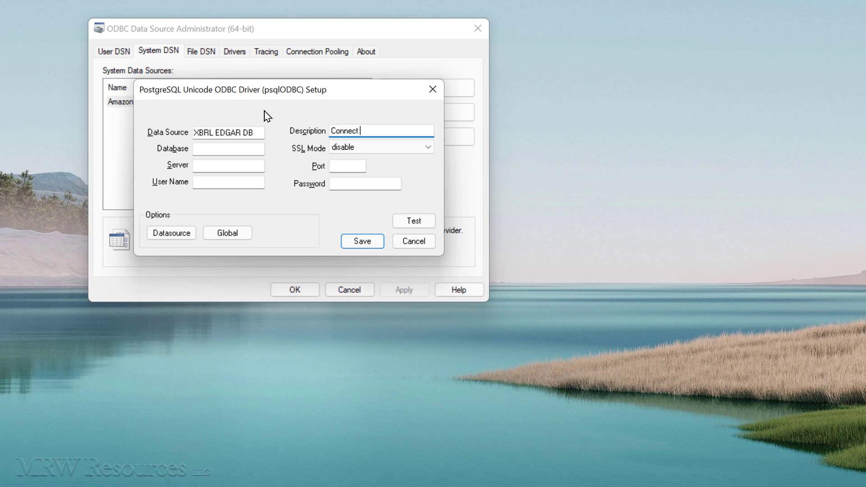
type("to XBRL da")
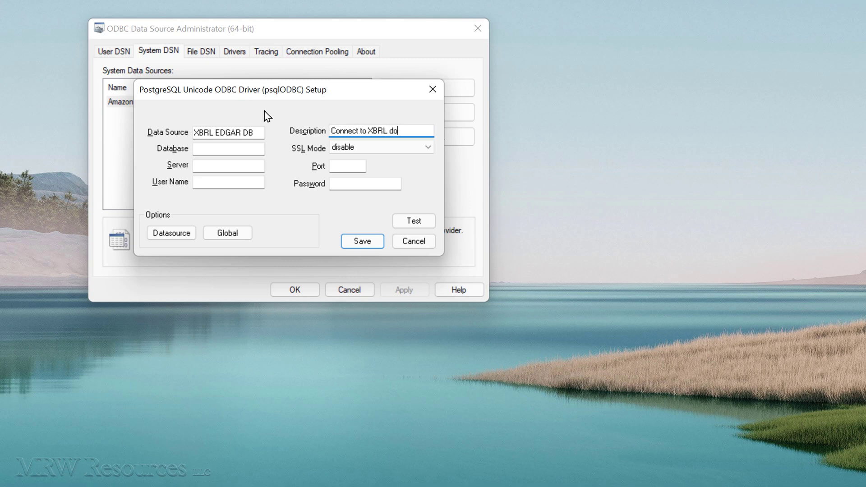
type("oc")
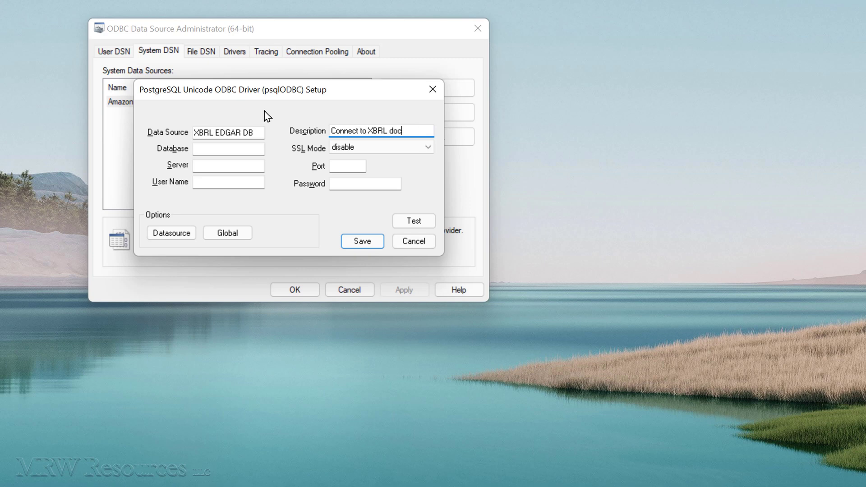
type("abs")
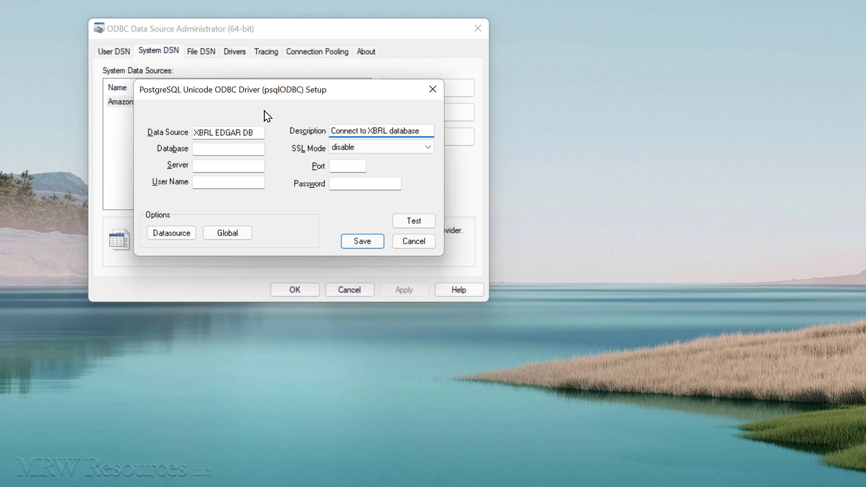
Set the Database to edgar_db.
left_click(229, 148)
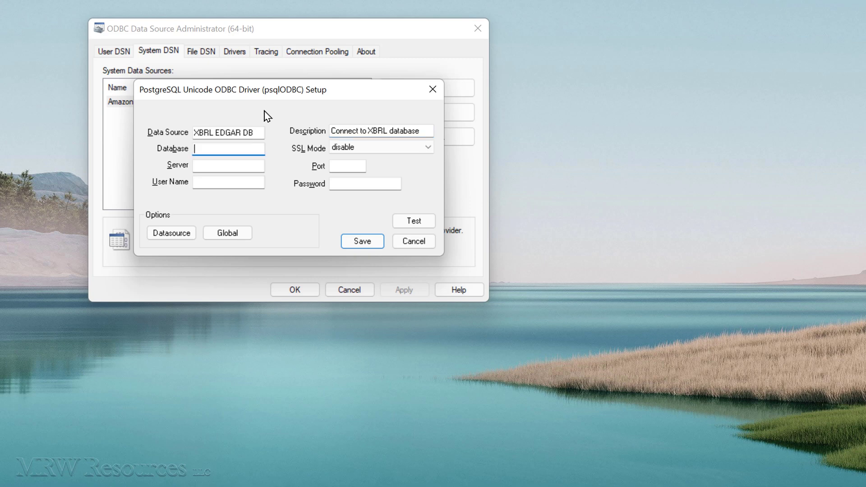
type("e")
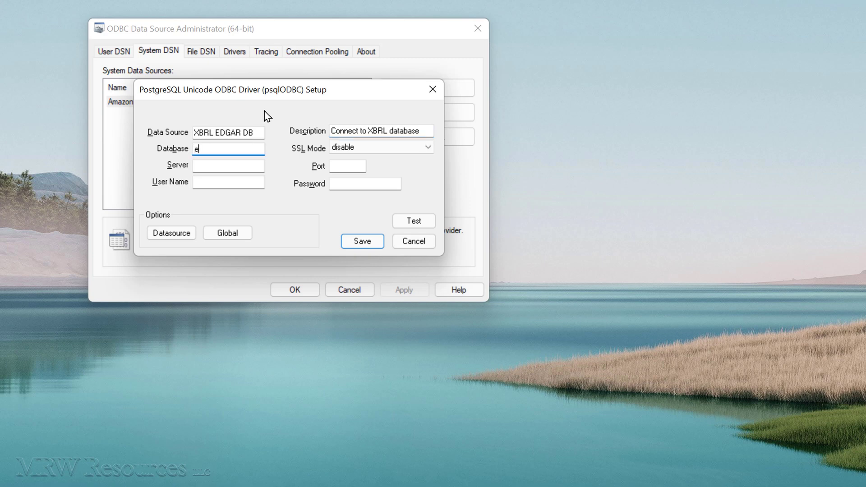
type("dgar_")
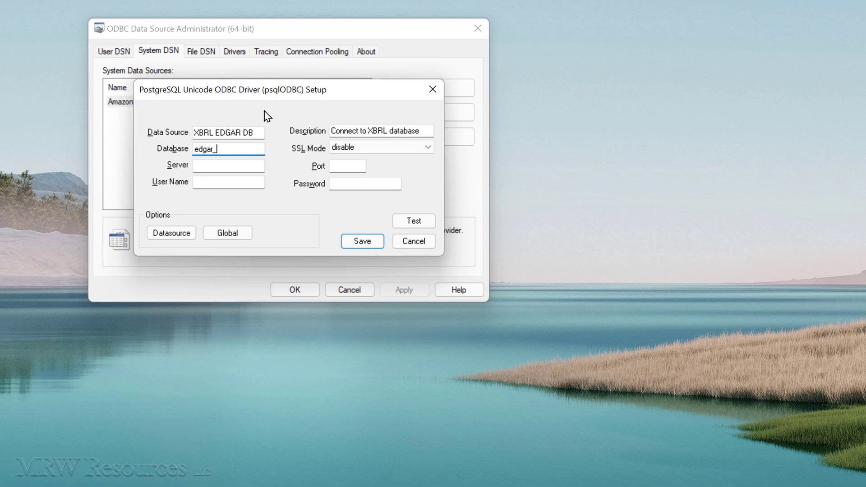
type("db")
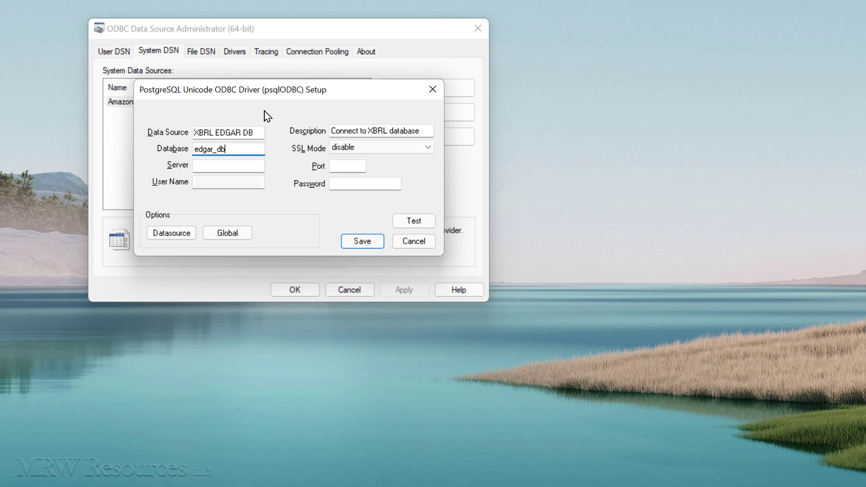
left_click(379, 147)
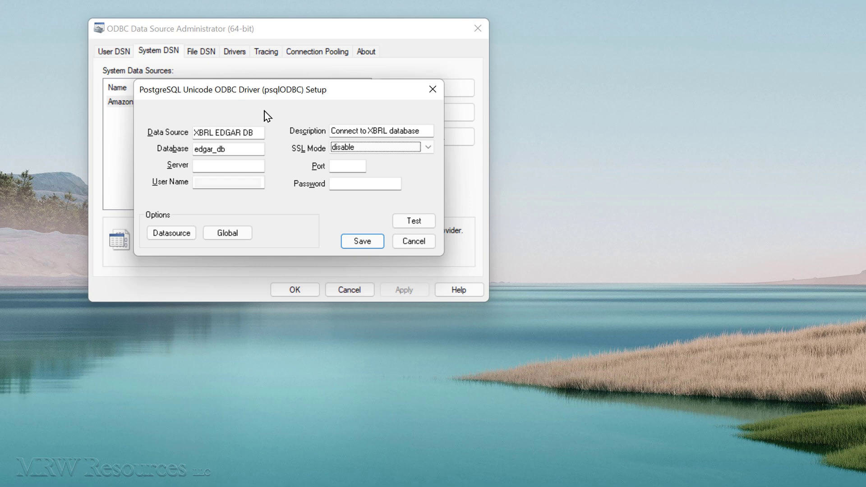
Set the Server to public.xbrl.us and the Port to 5432.
left_click(228, 165)
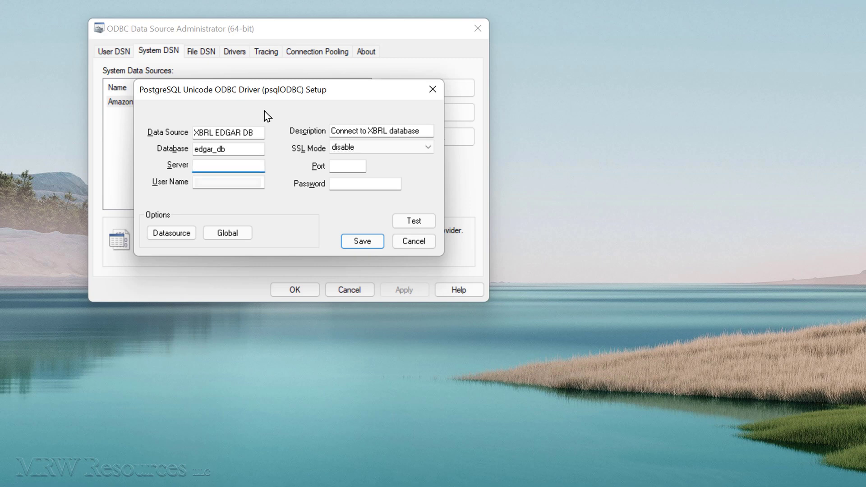
type("public")
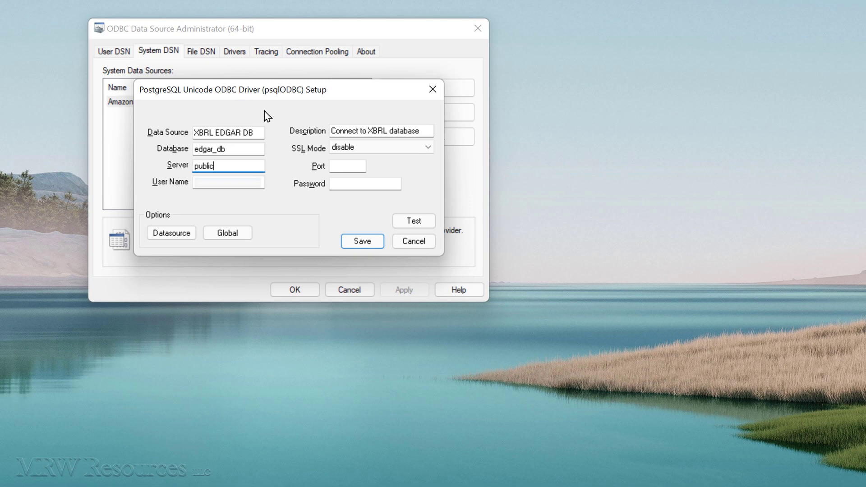
type(".xbrl.us")
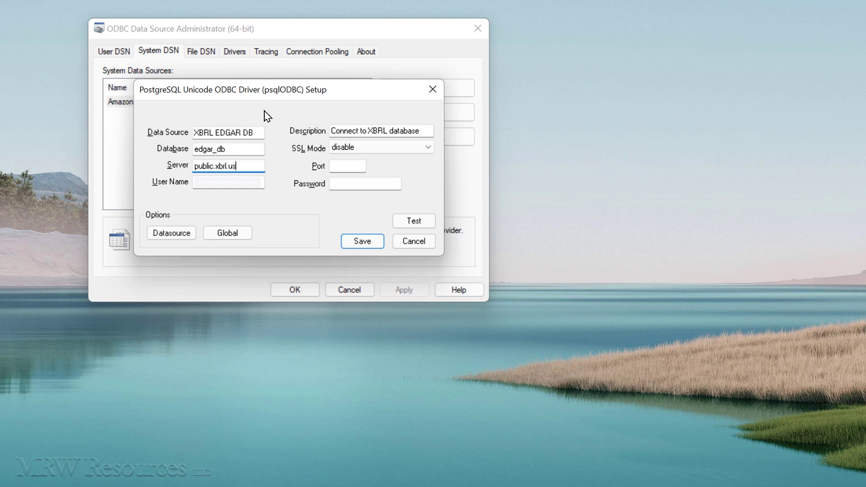
left_click(347, 166)
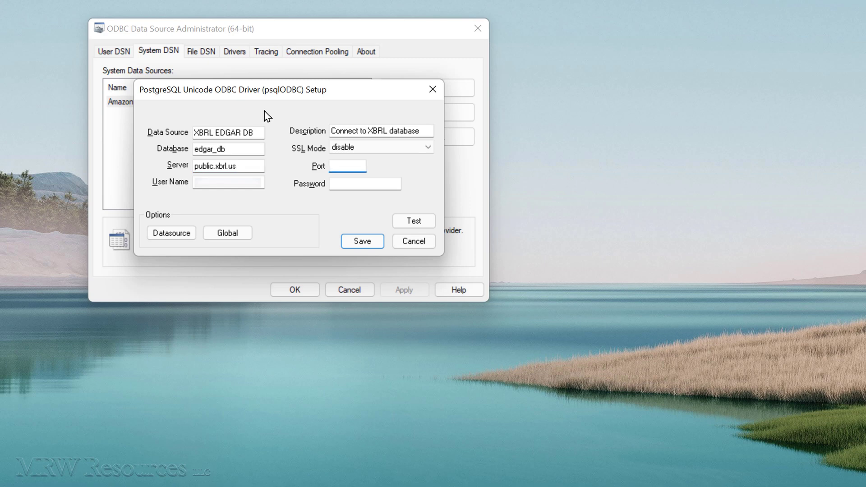
type("54")
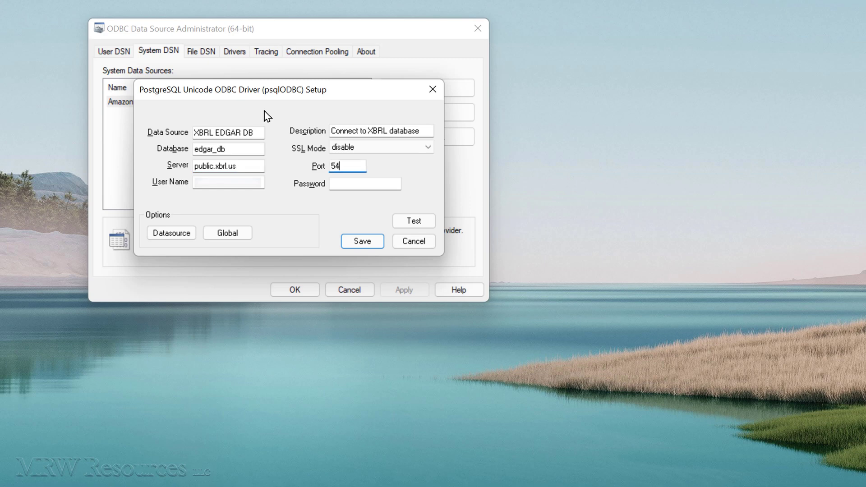
type("32")
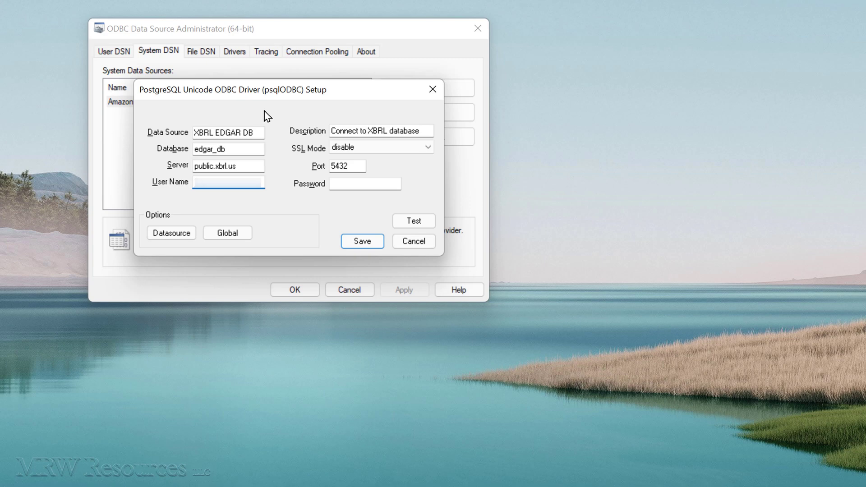
Fill in the user name and a masked password for the XBRL EDGAR DB source.
left_click(228, 181)
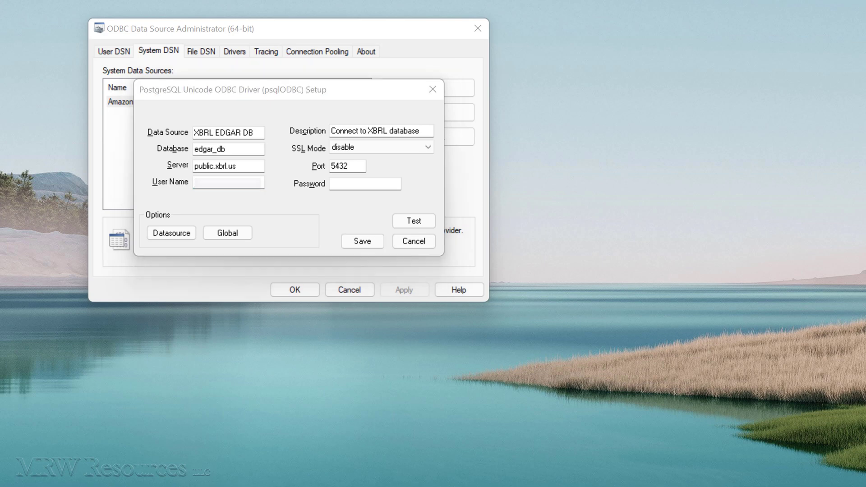
mouse_move(607, 26)
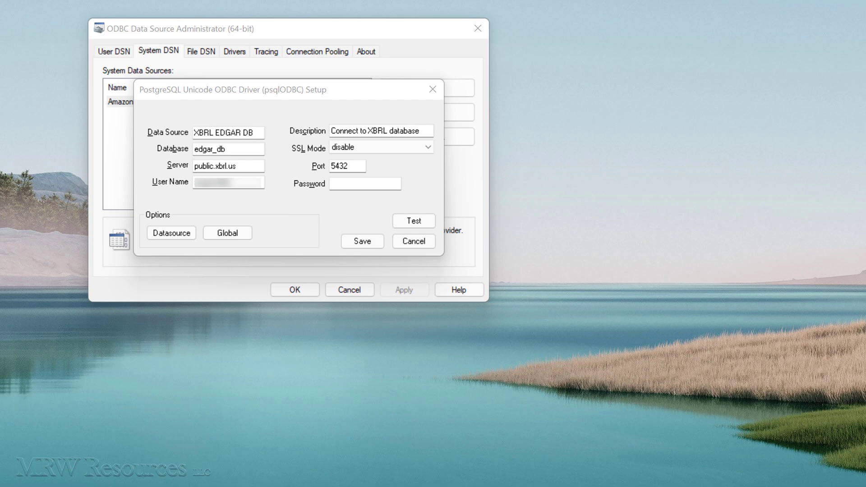
left_click(364, 183)
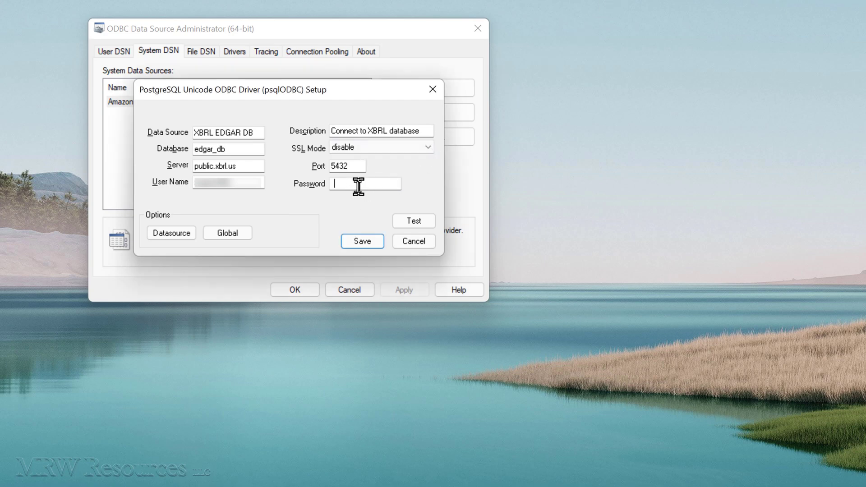
type("password")
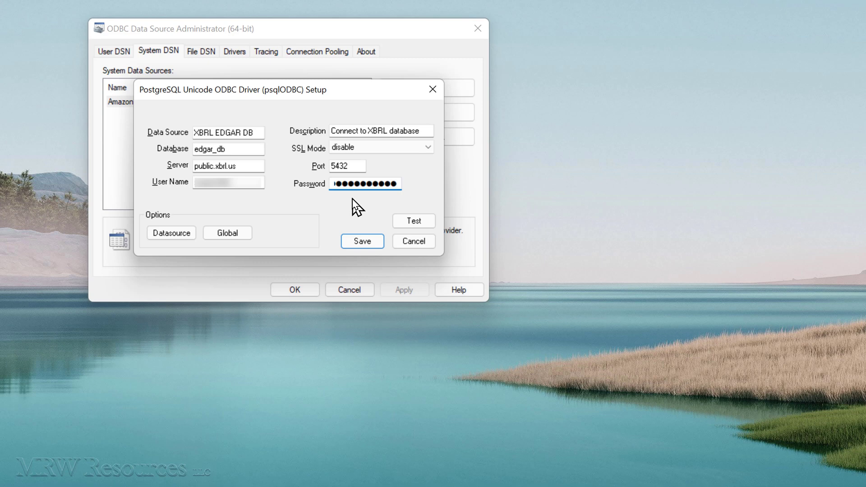
type("•")
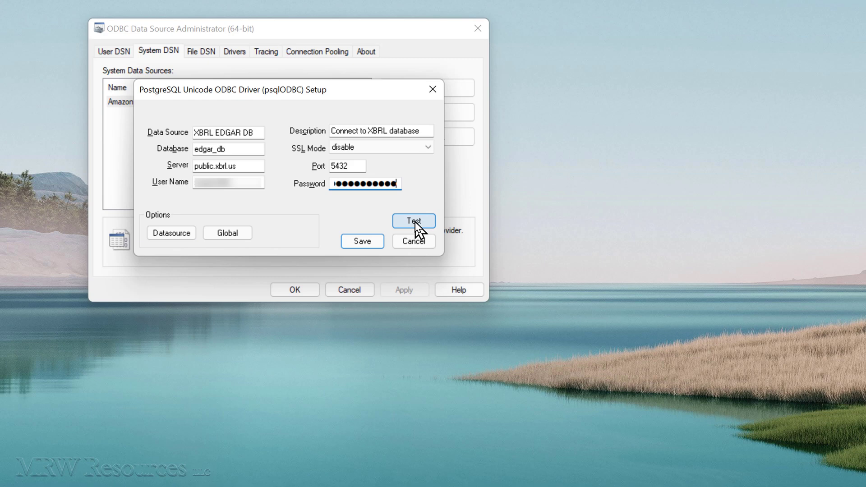
Test the XBRL EDGAR DB connection and dismiss the Connection successful notice.
left_click(413, 221)
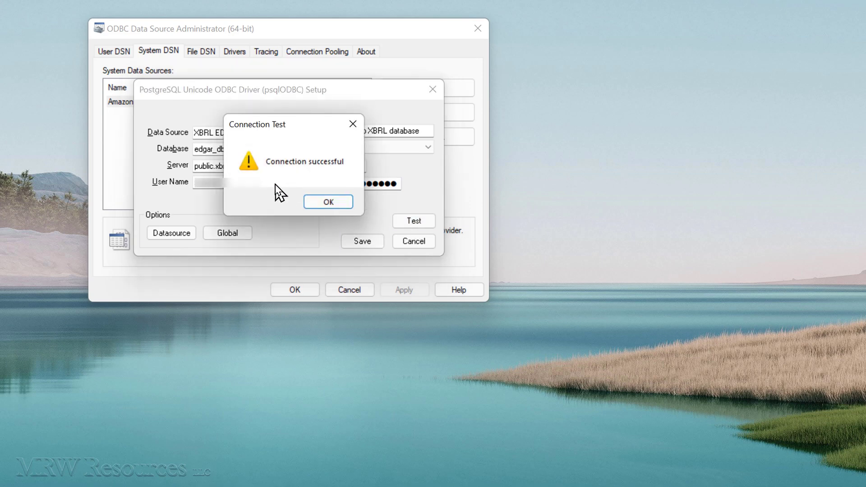
mouse_move(284, 183)
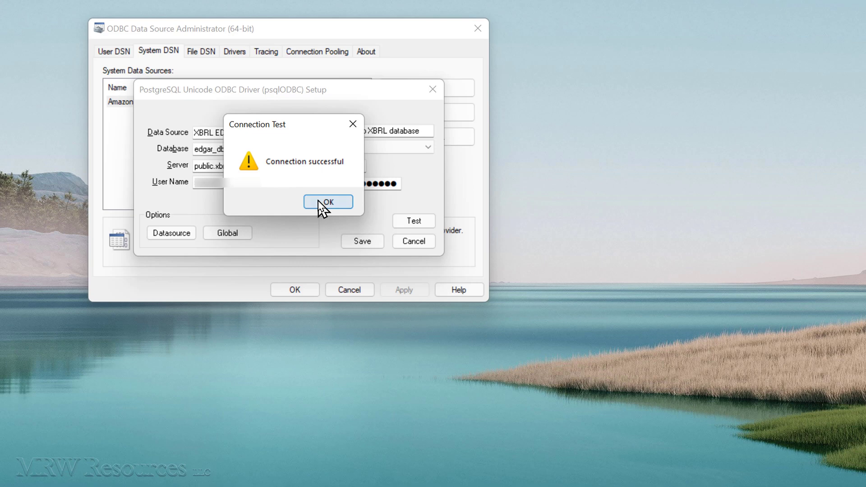
left_click(328, 201)
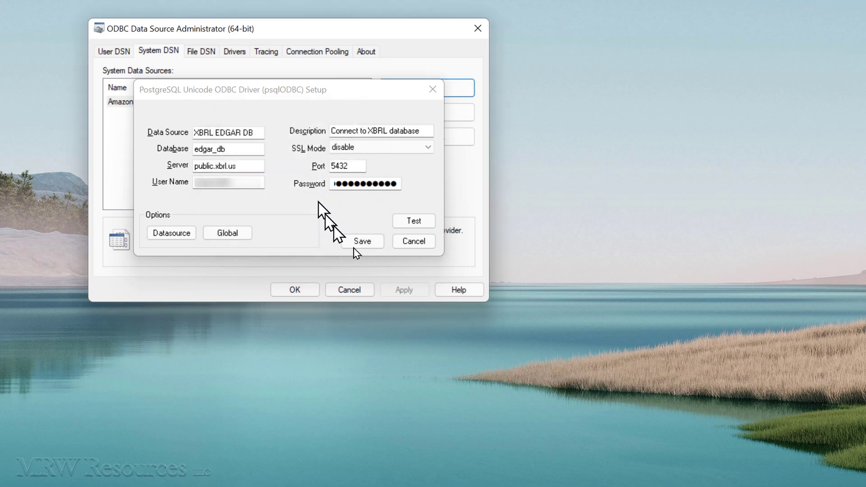
Save XBRL EDGAR DB so it appears among System DSNs with PostgreSQL Unicode(x64).
left_click(362, 241)
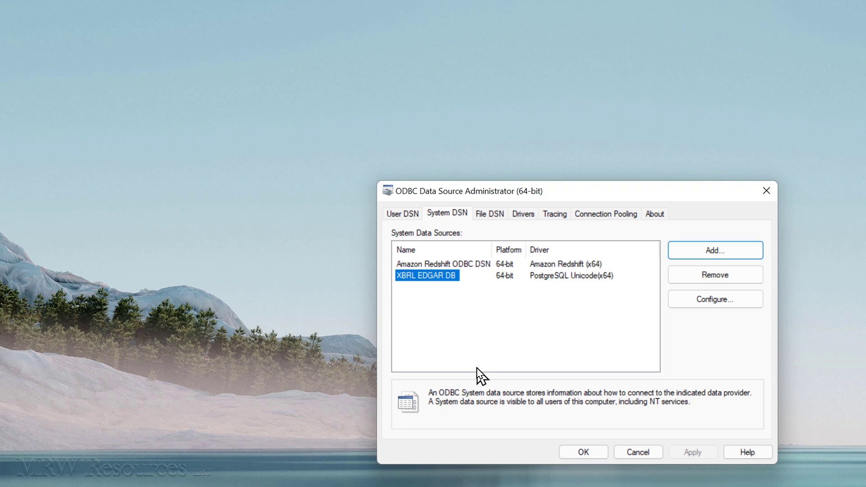
mouse_move(535, 415)
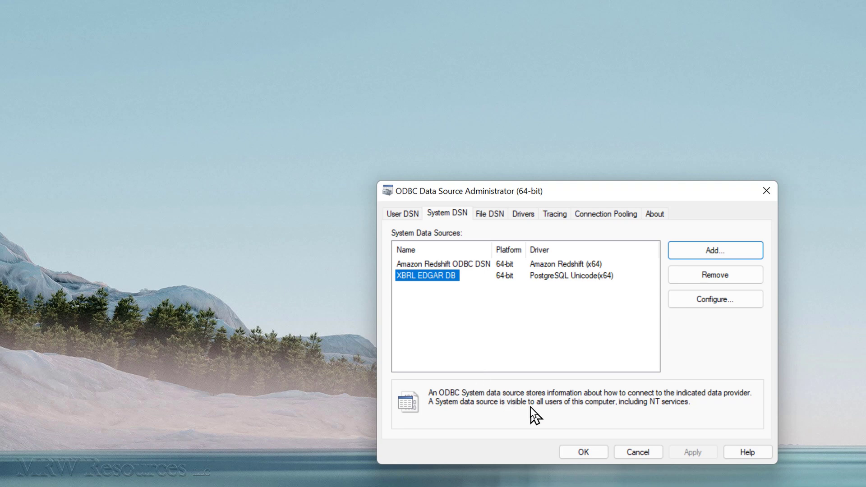